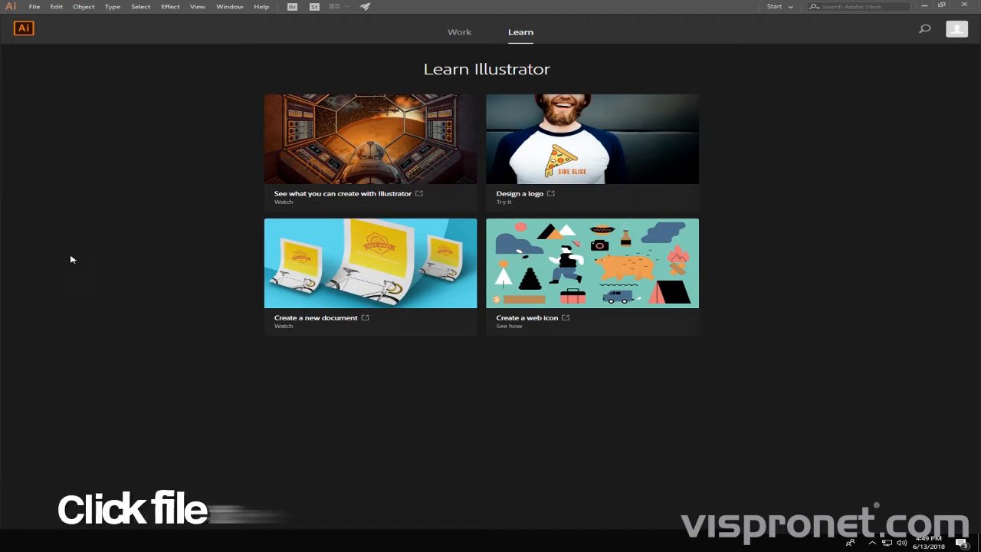
Open the roll-up template PDF, importing all of its pages
{"action": "left_click", "coordinate": [34, 7]}
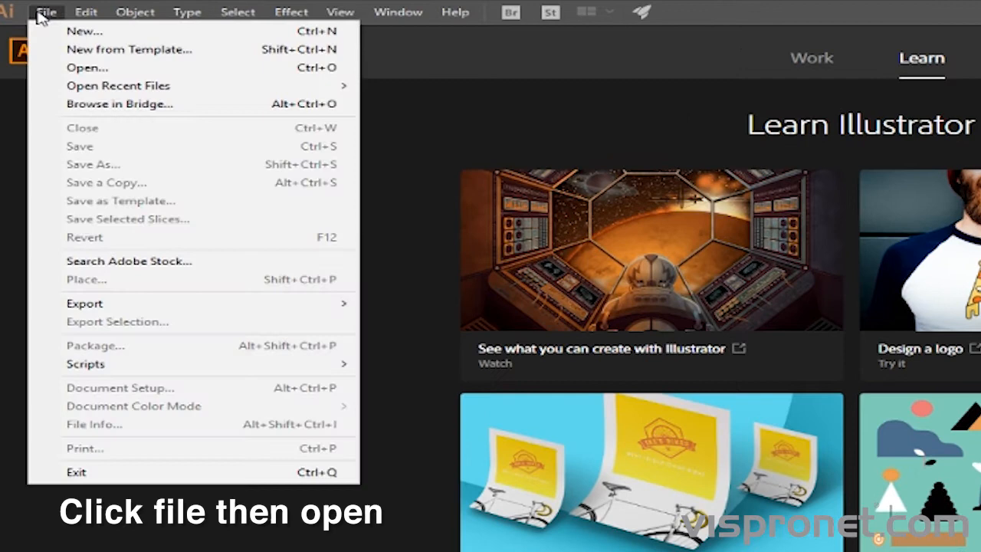
{"action": "left_click", "coordinate": [87, 68]}
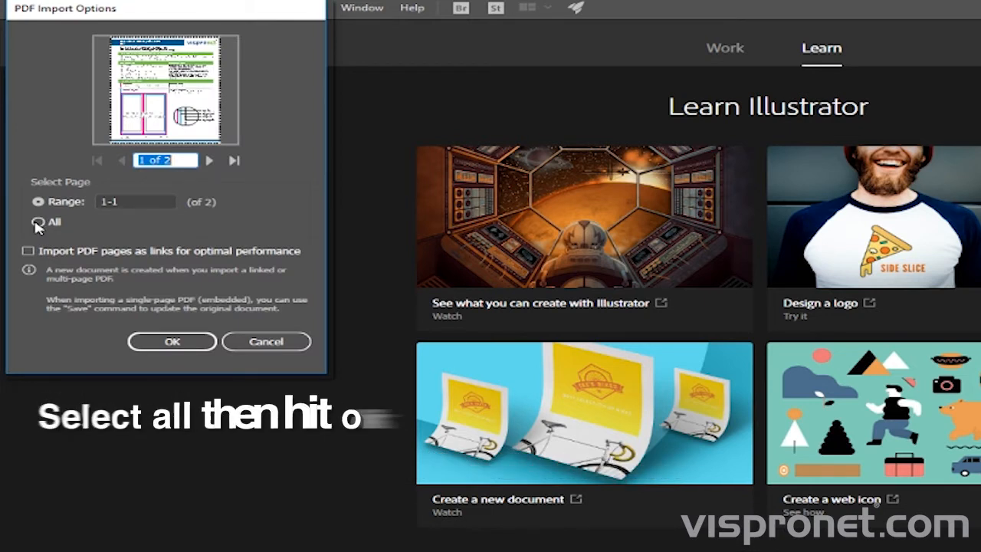
{"action": "left_click", "coordinate": [172, 341]}
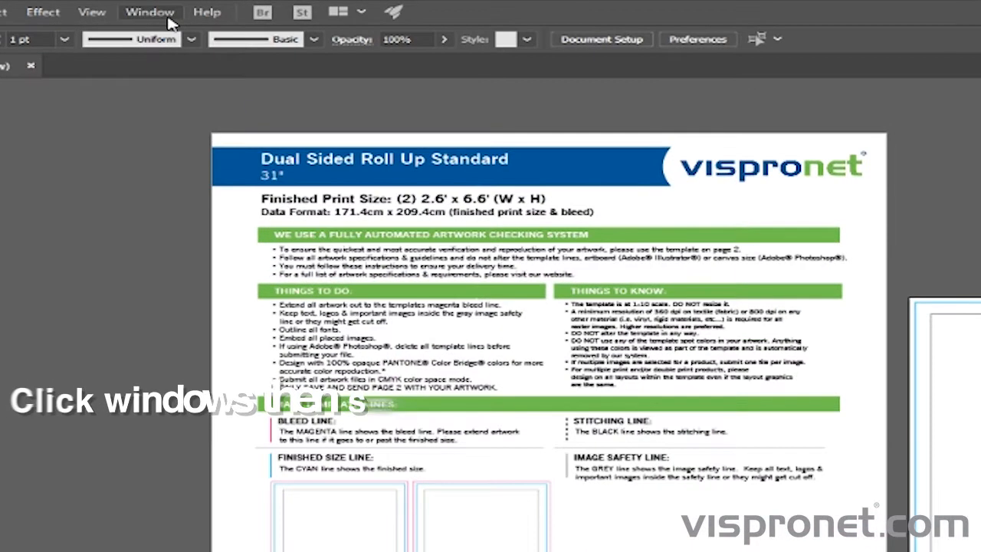
Show the Artboards panel from the Window menu
{"action": "left_click", "coordinate": [150, 11]}
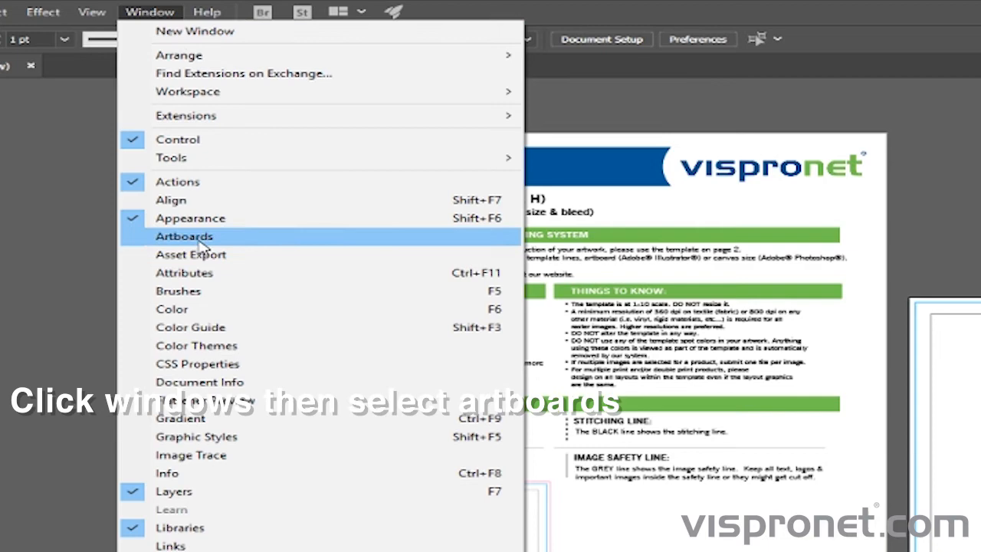
{"action": "left_click", "coordinate": [184, 236]}
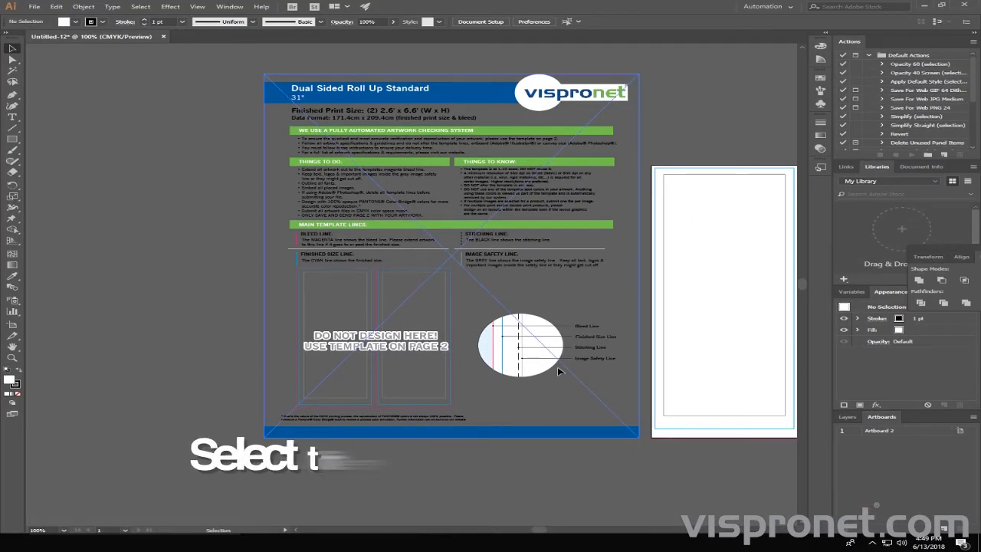
Select the 'DO NOT DESIGN HERE' specifications guide graphic on the first artboard
{"action": "left_click", "coordinate": [452, 253]}
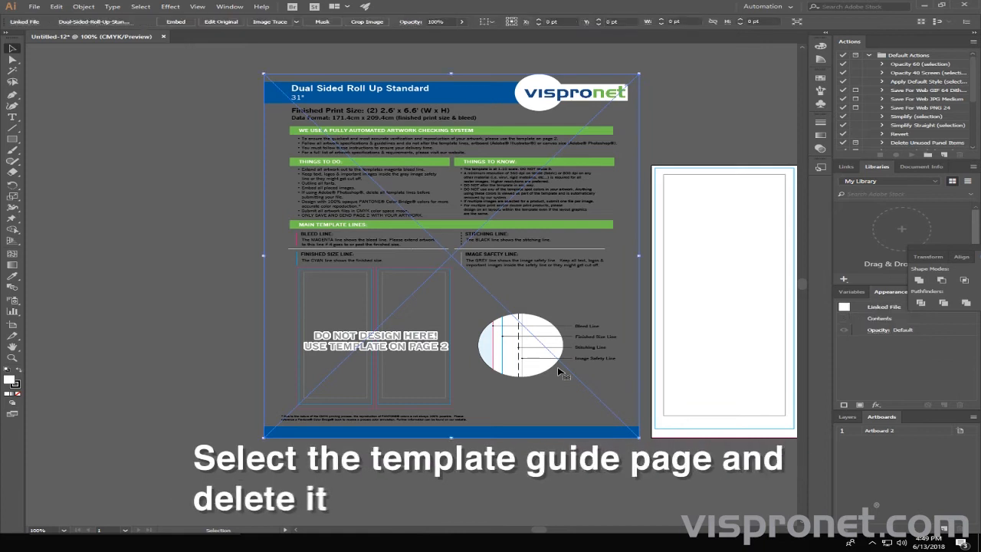